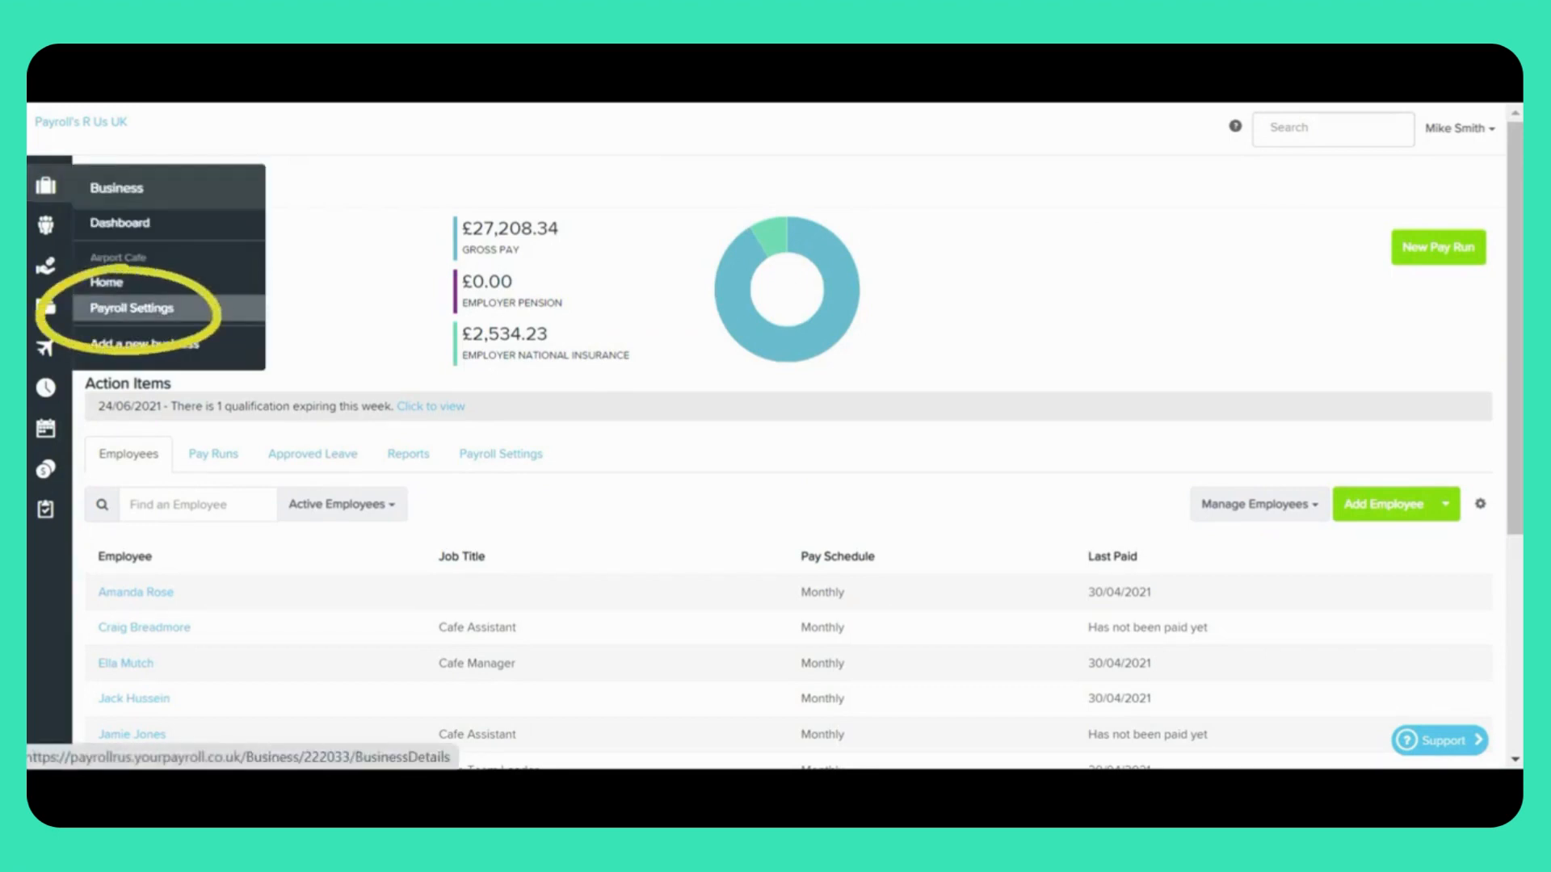
Go to the Airport Cafe payroll settings to reach its Qualifications list
click(499, 454)
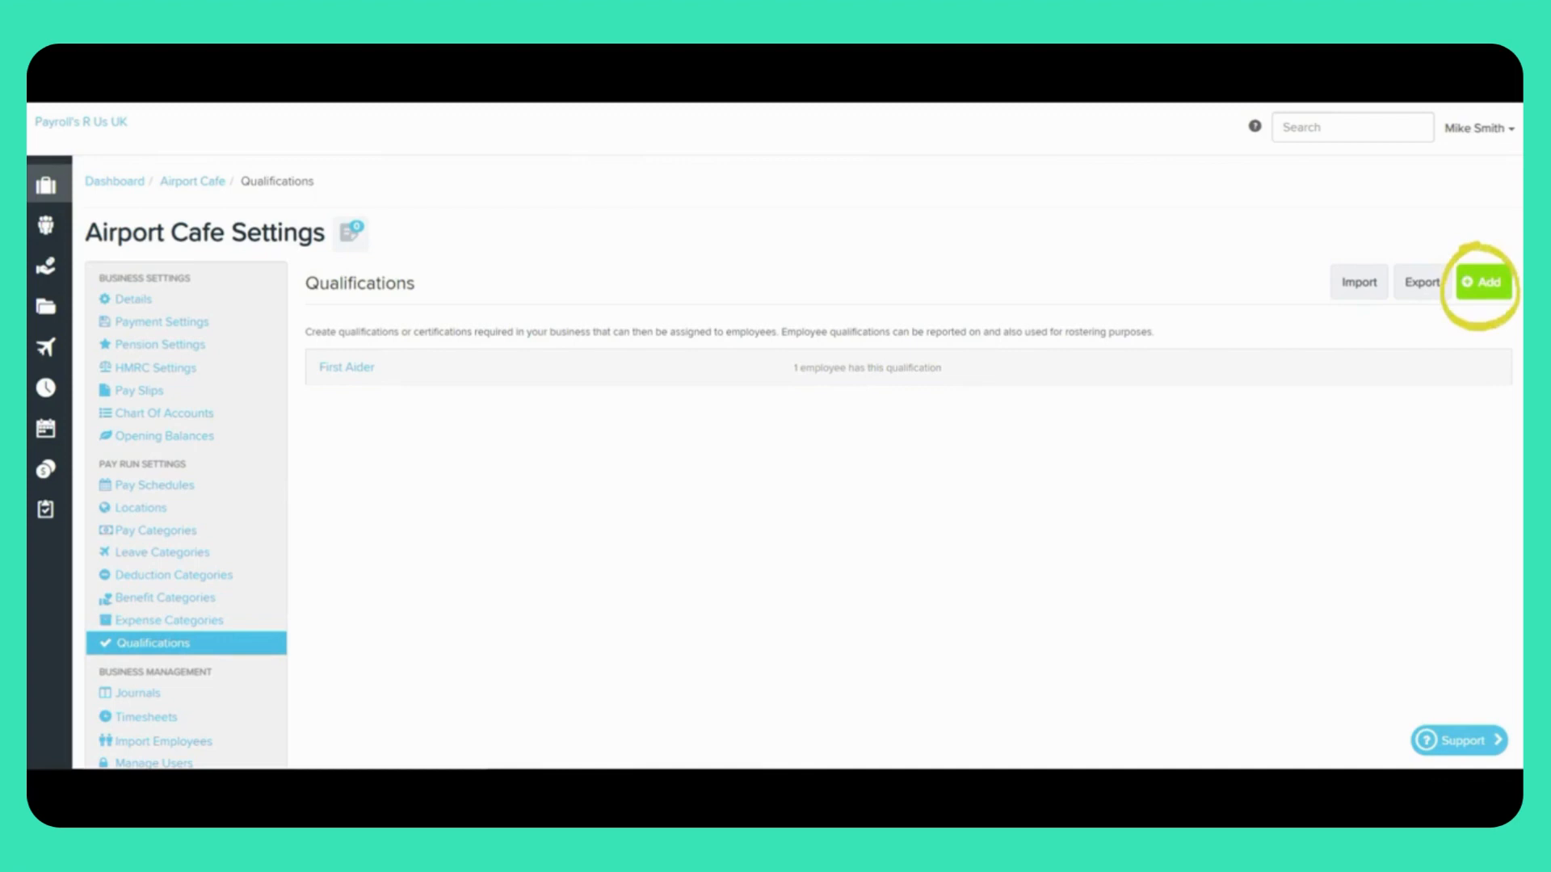
Add a new qualification named 'Food Hygiene Level 1' and save it
click(1478, 281)
text(Food Hygiene Level 1)
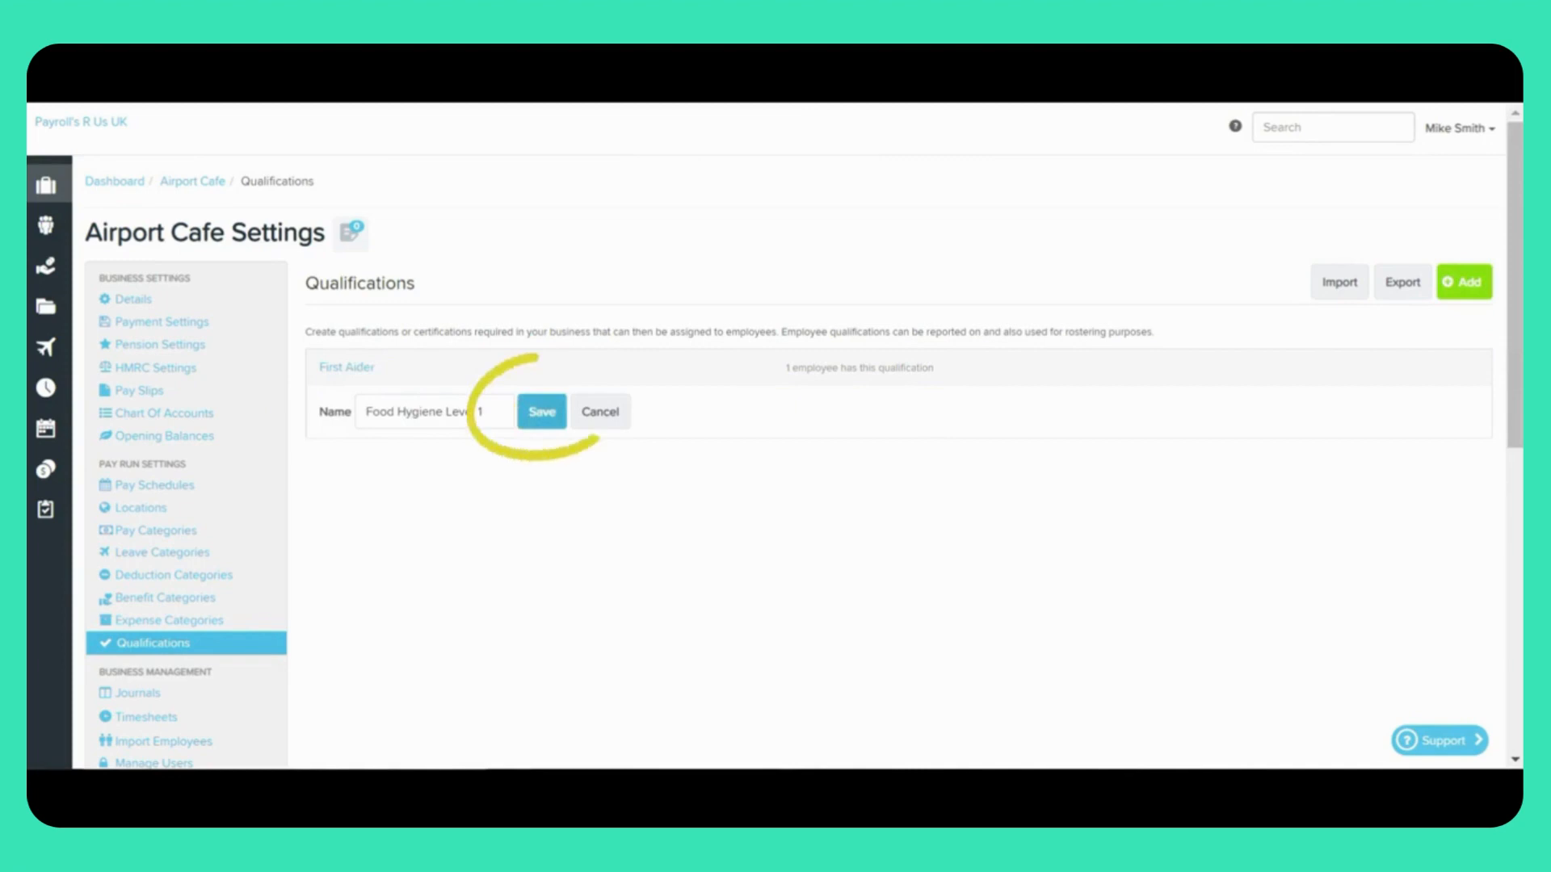
click(542, 411)
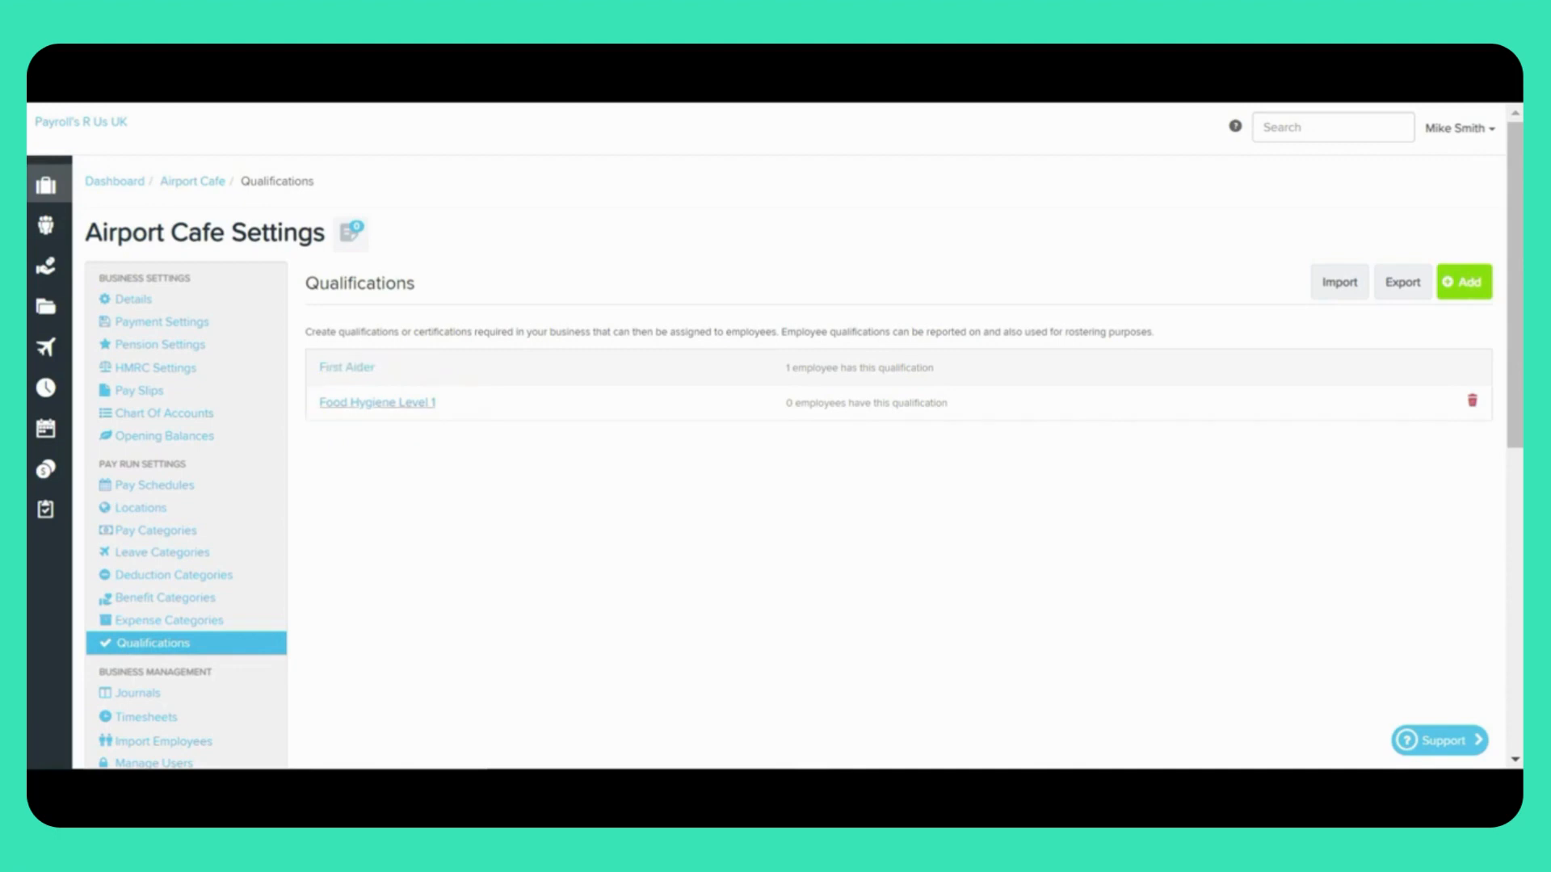
click(377, 403)
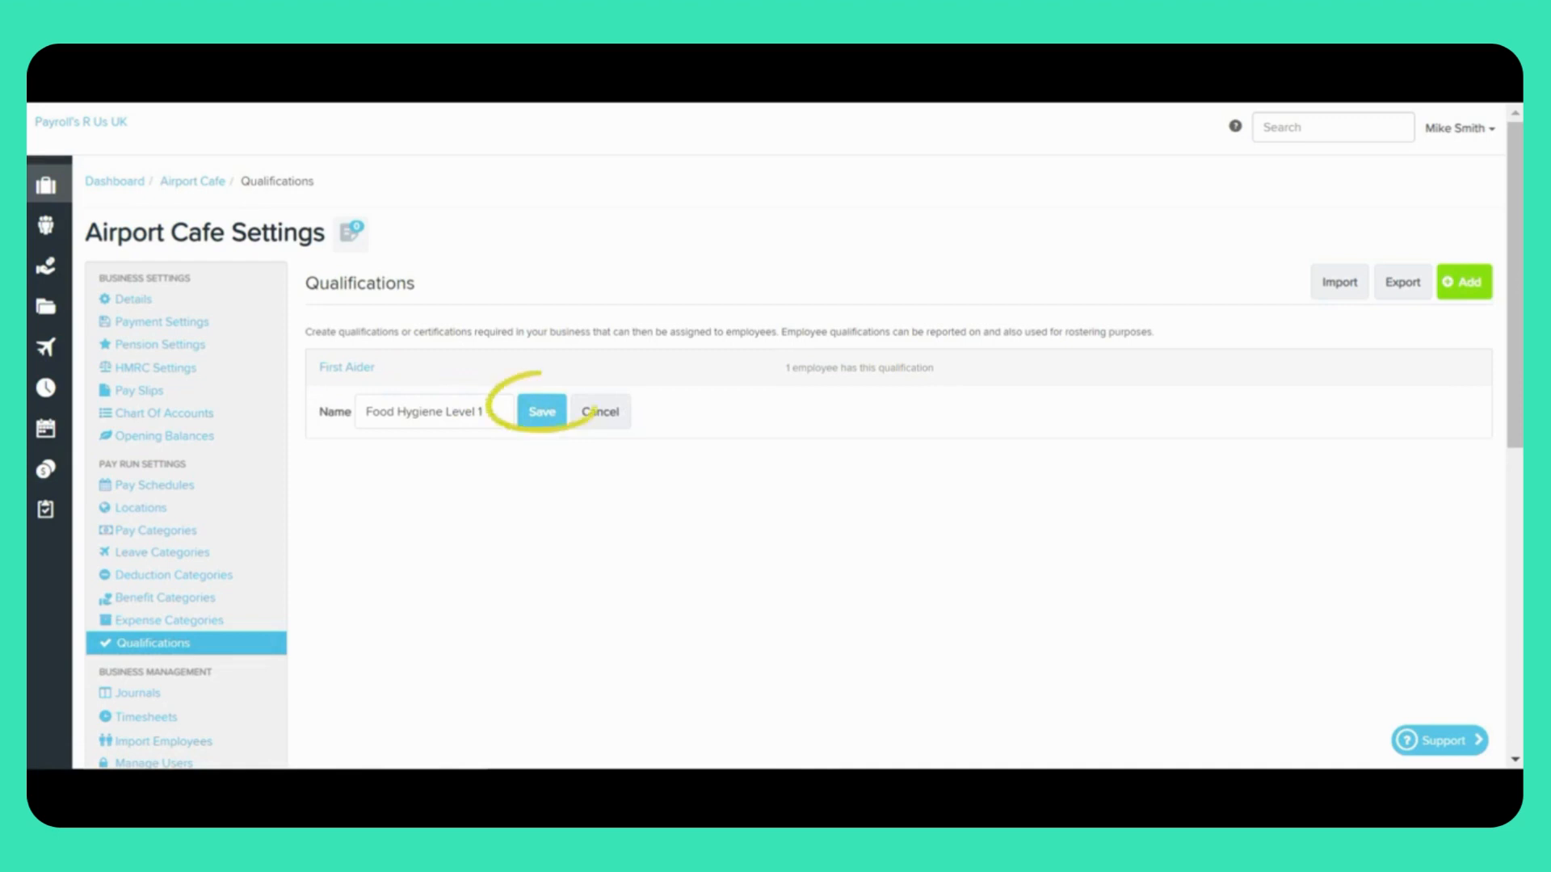
click(541, 410)
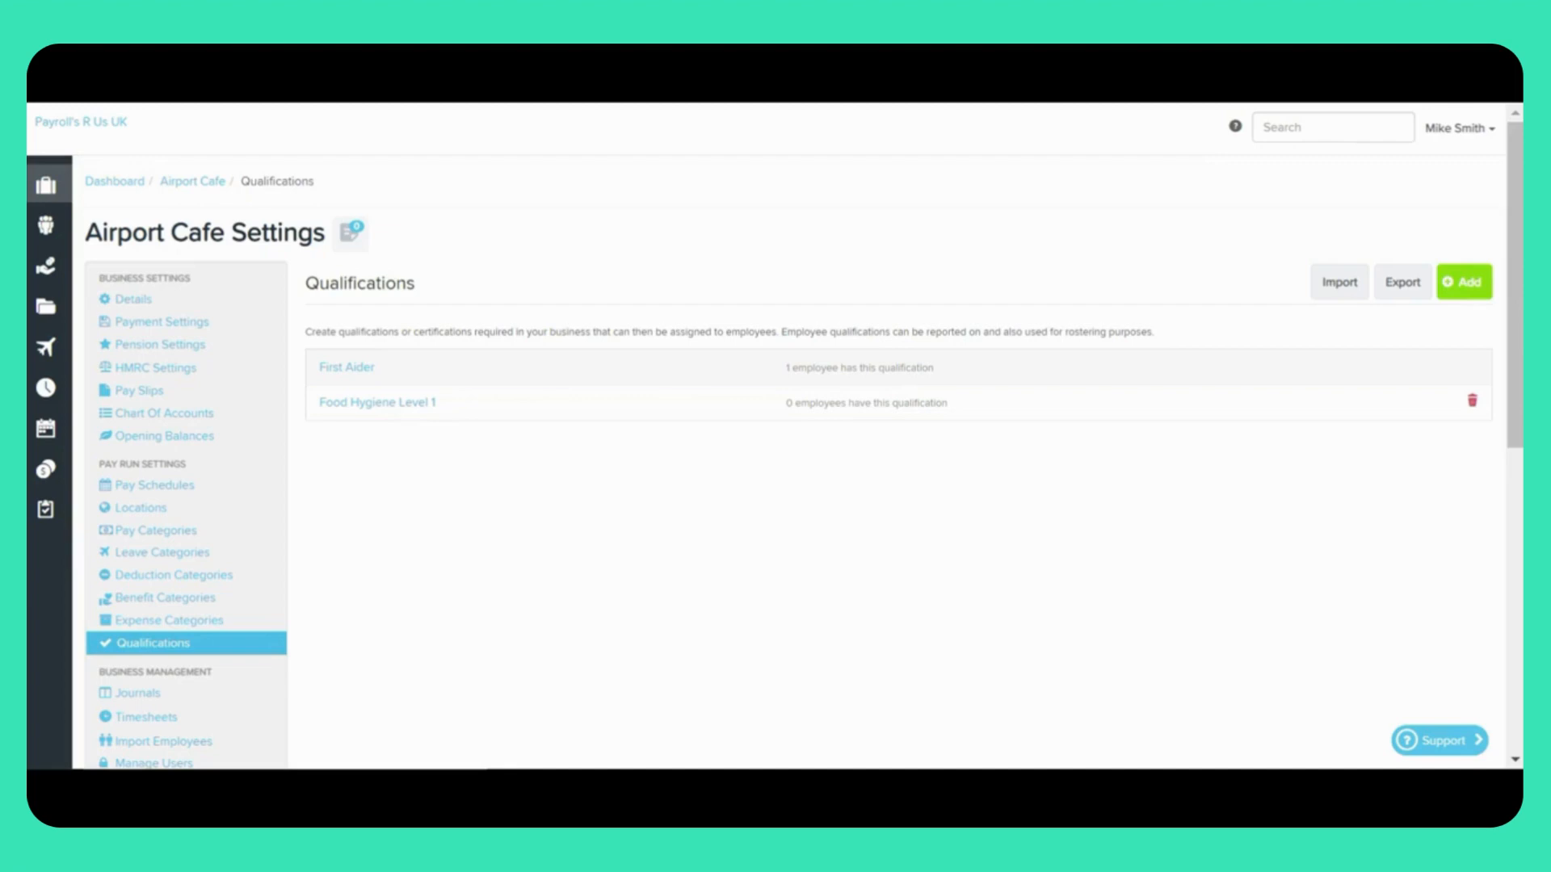
mouse_move(1404, 281)
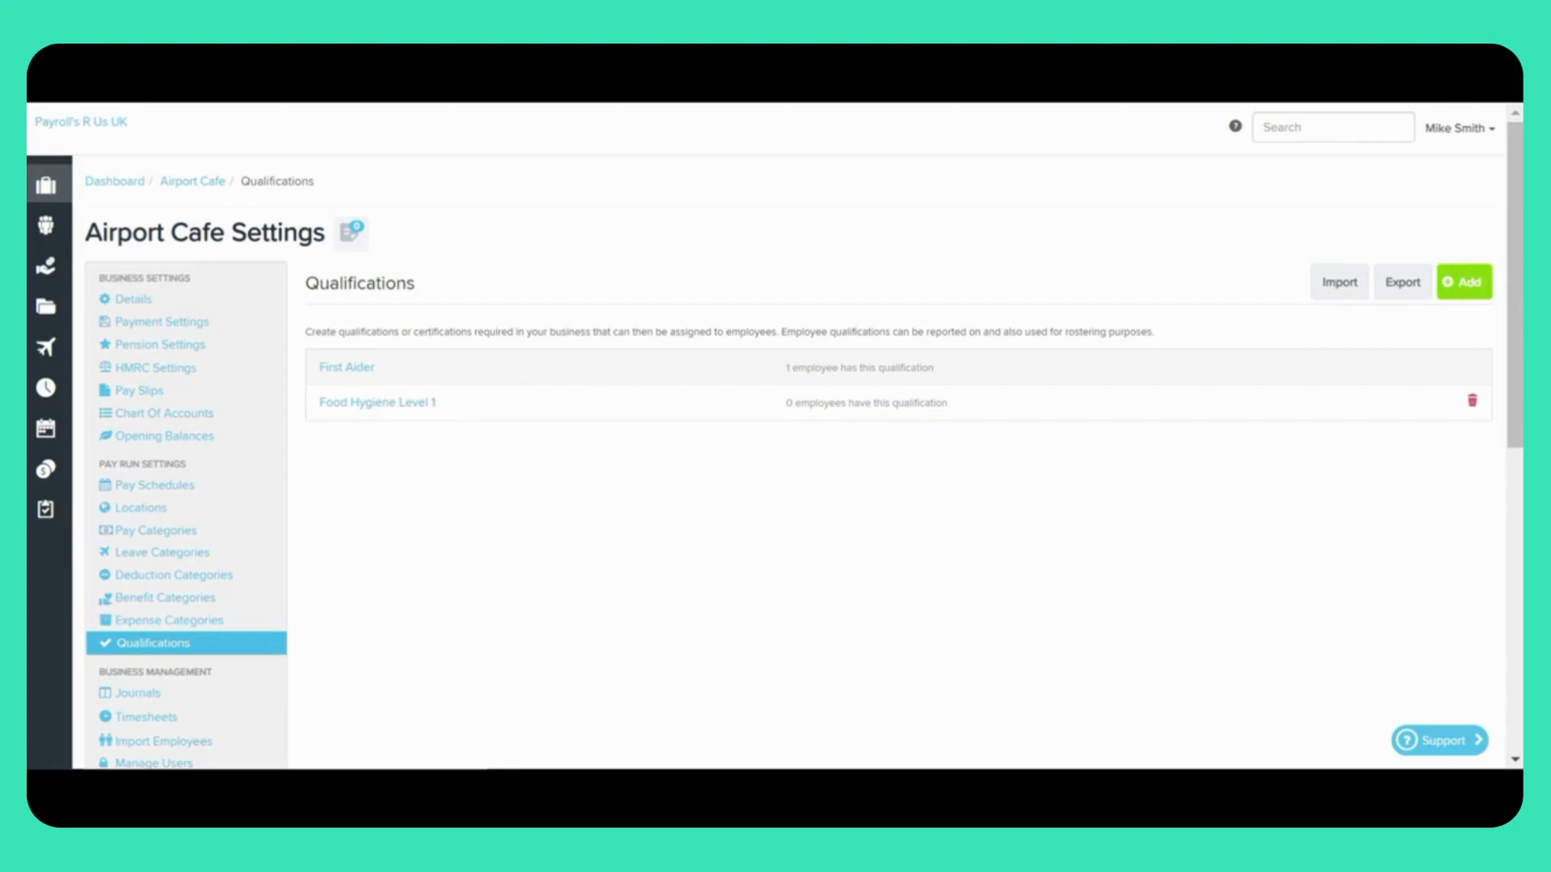
Show the Employee Qualifications export page and its Data type template options
click(1401, 281)
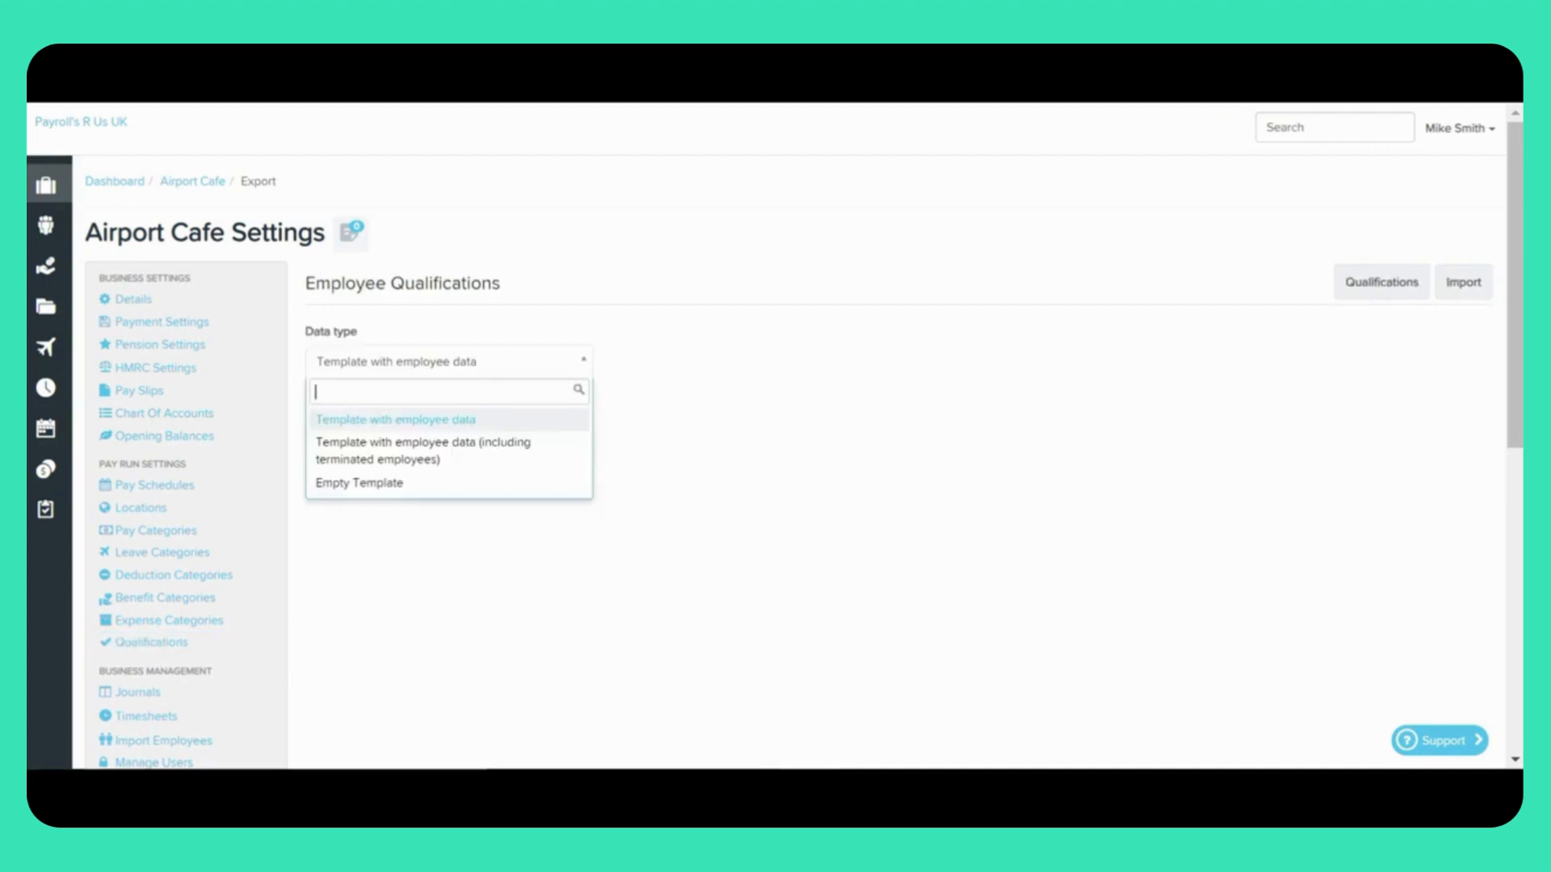
mouse_move(448, 451)
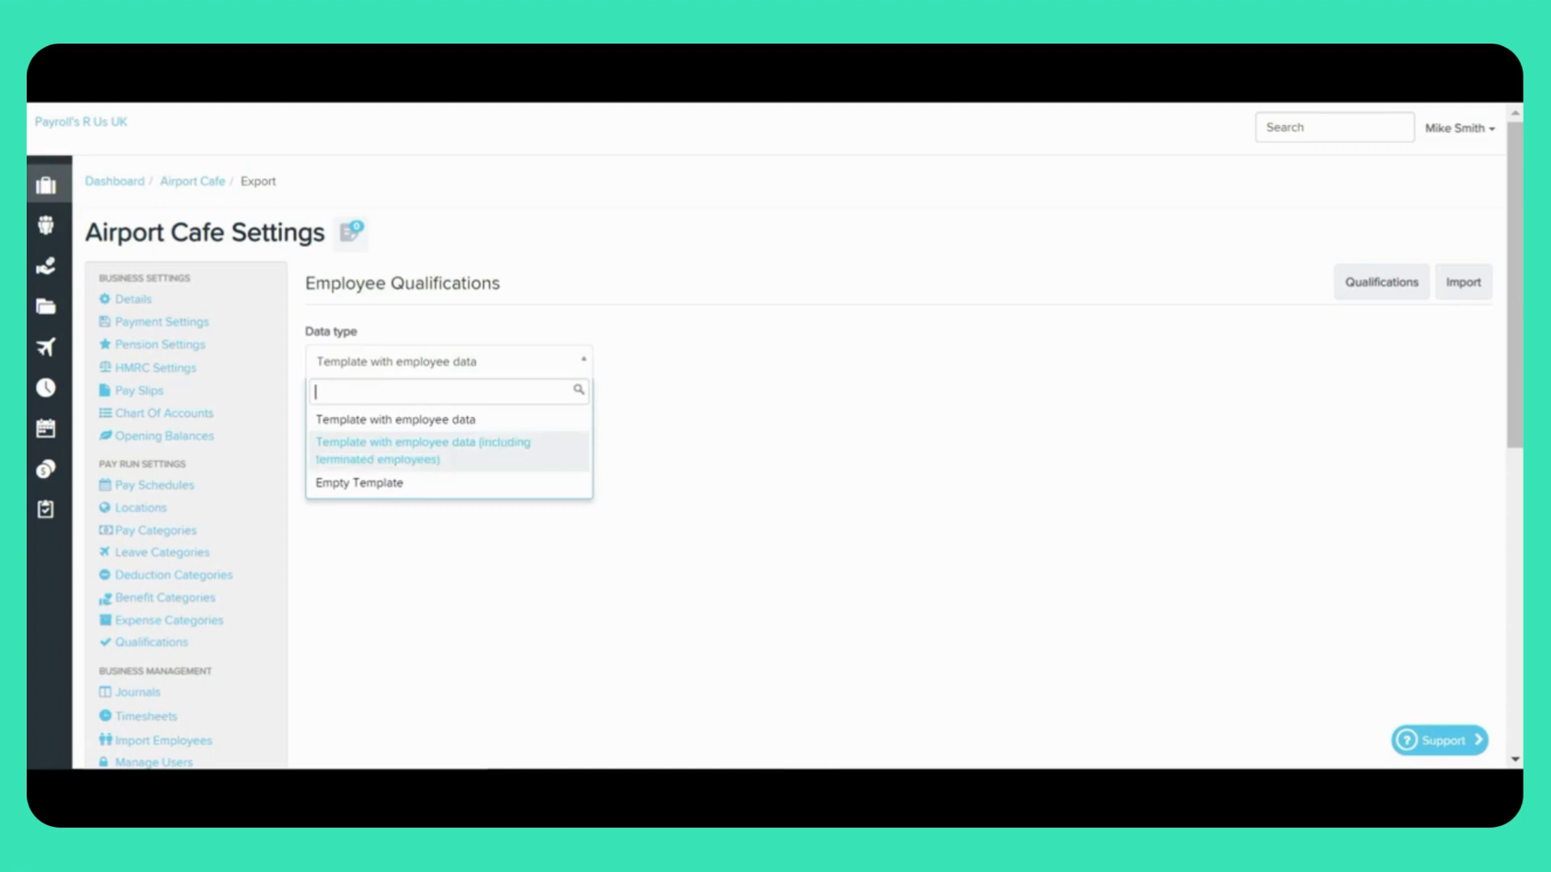
mouse_move(359, 484)
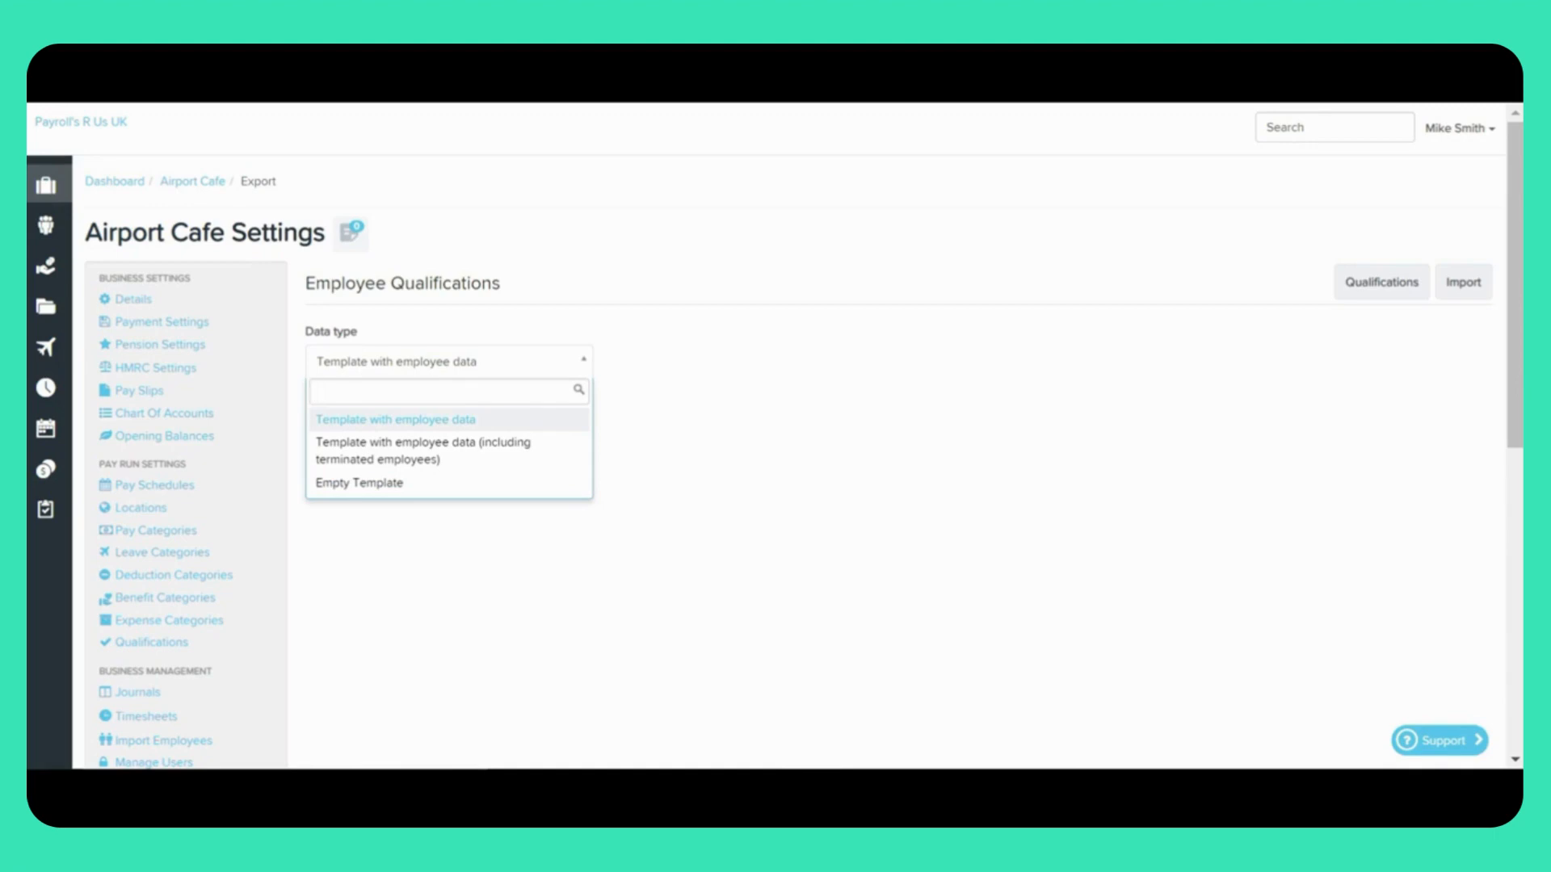
click(446, 389)
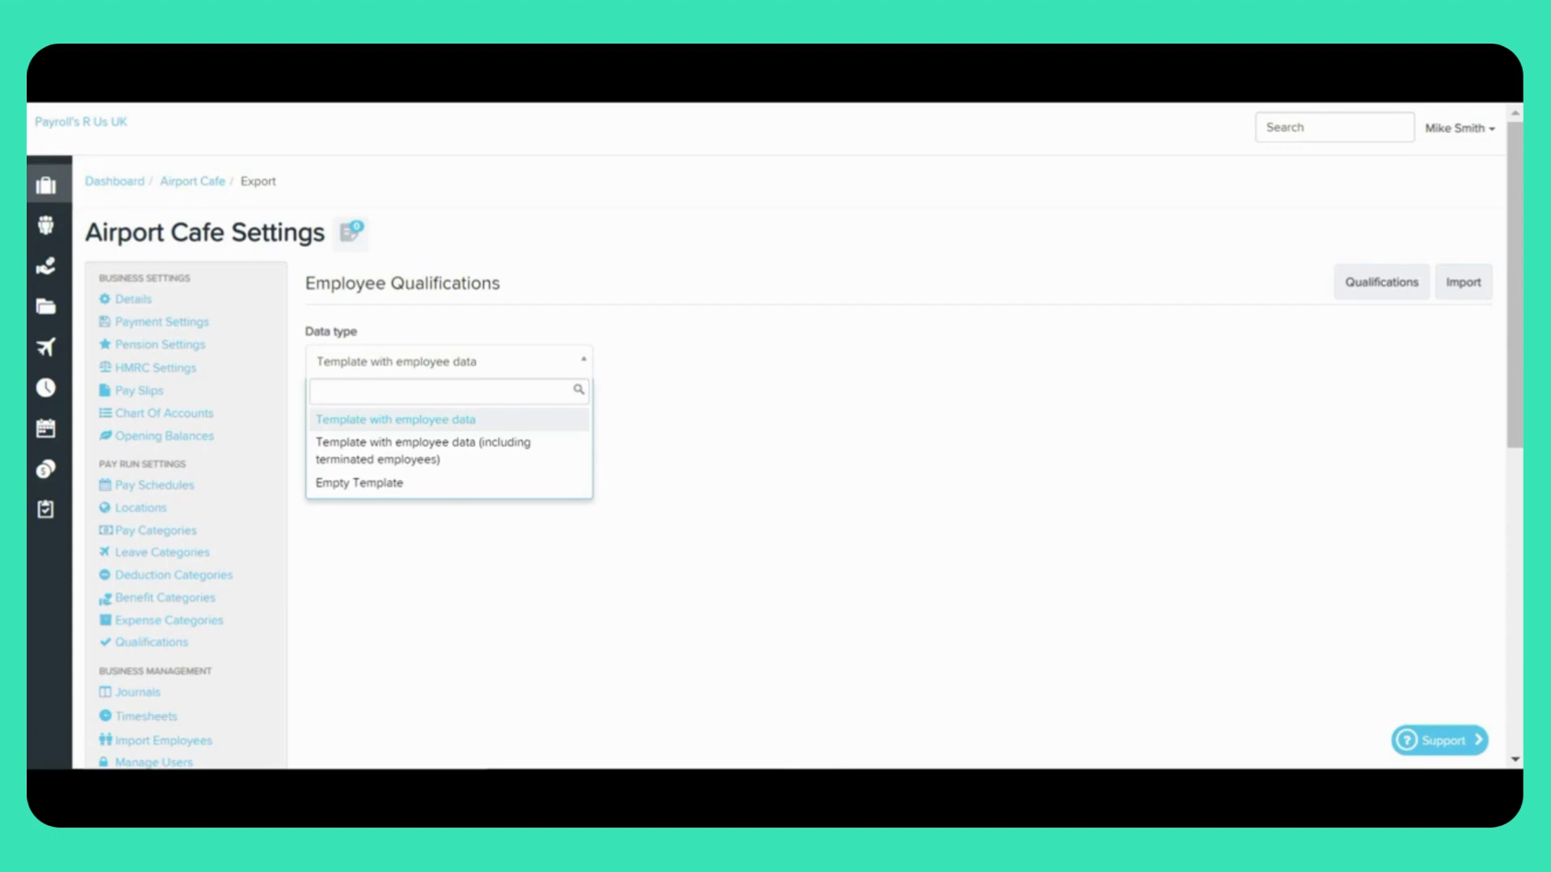
click(448, 391)
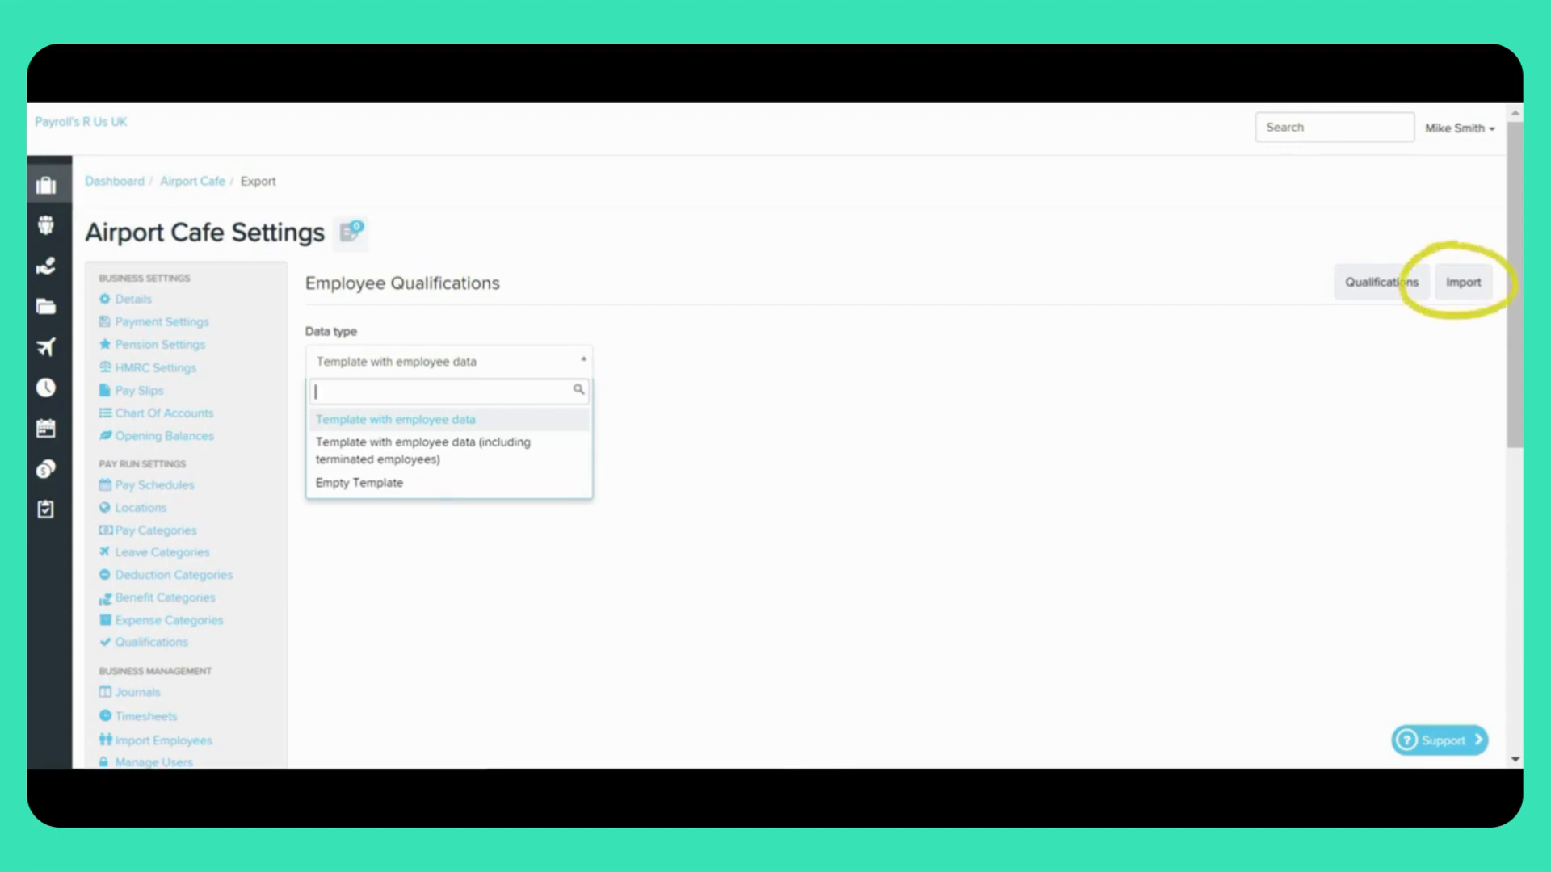
Choose 'Template with employee data' as XLSX, then return to the qualifications list
click(395, 418)
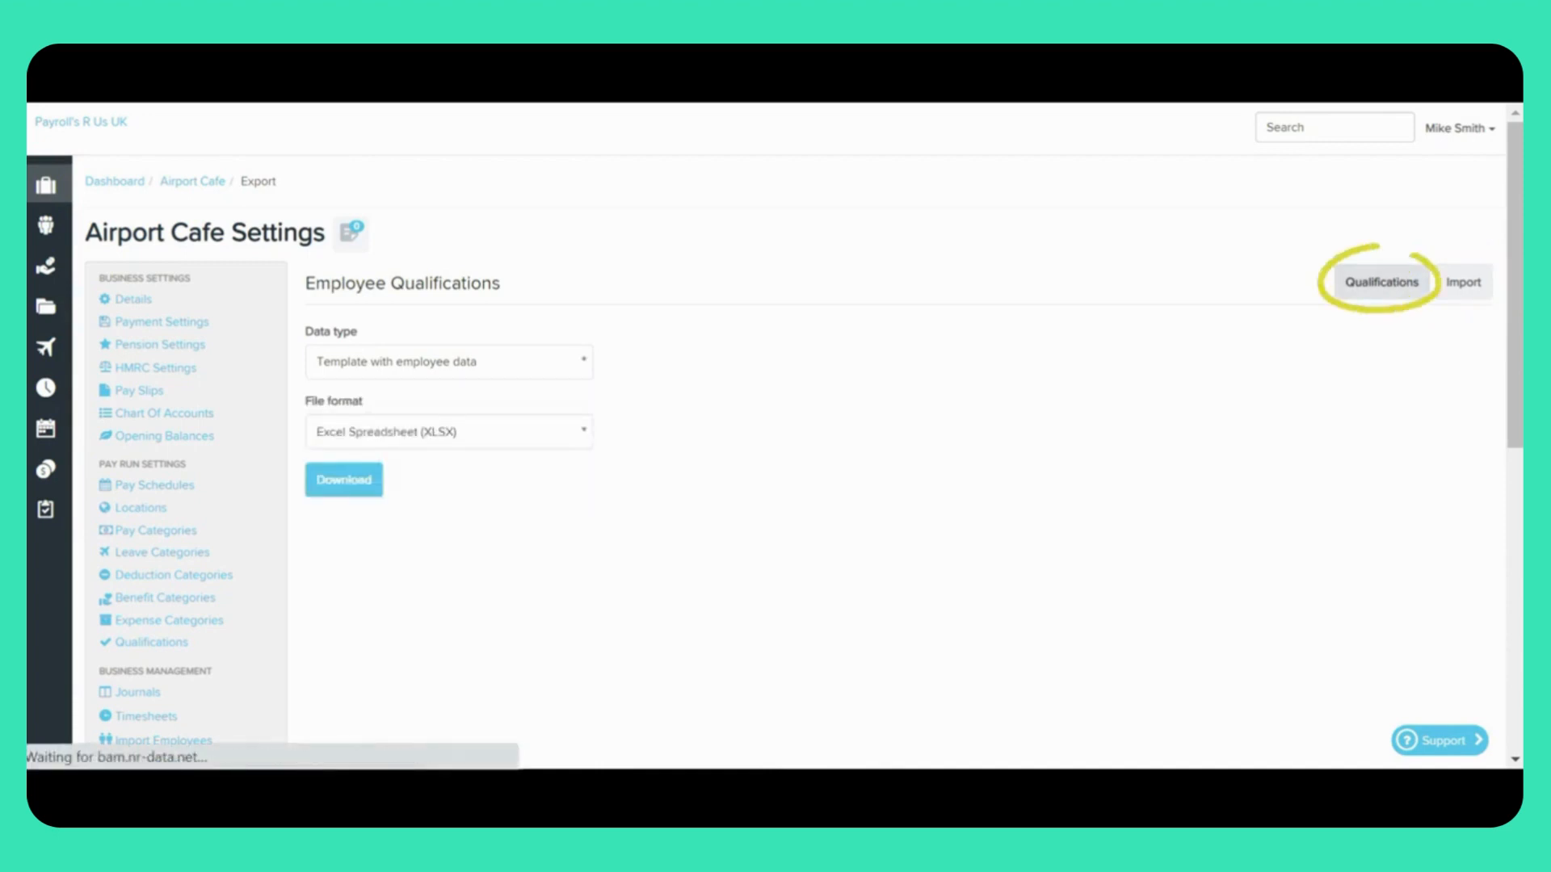
click(1381, 281)
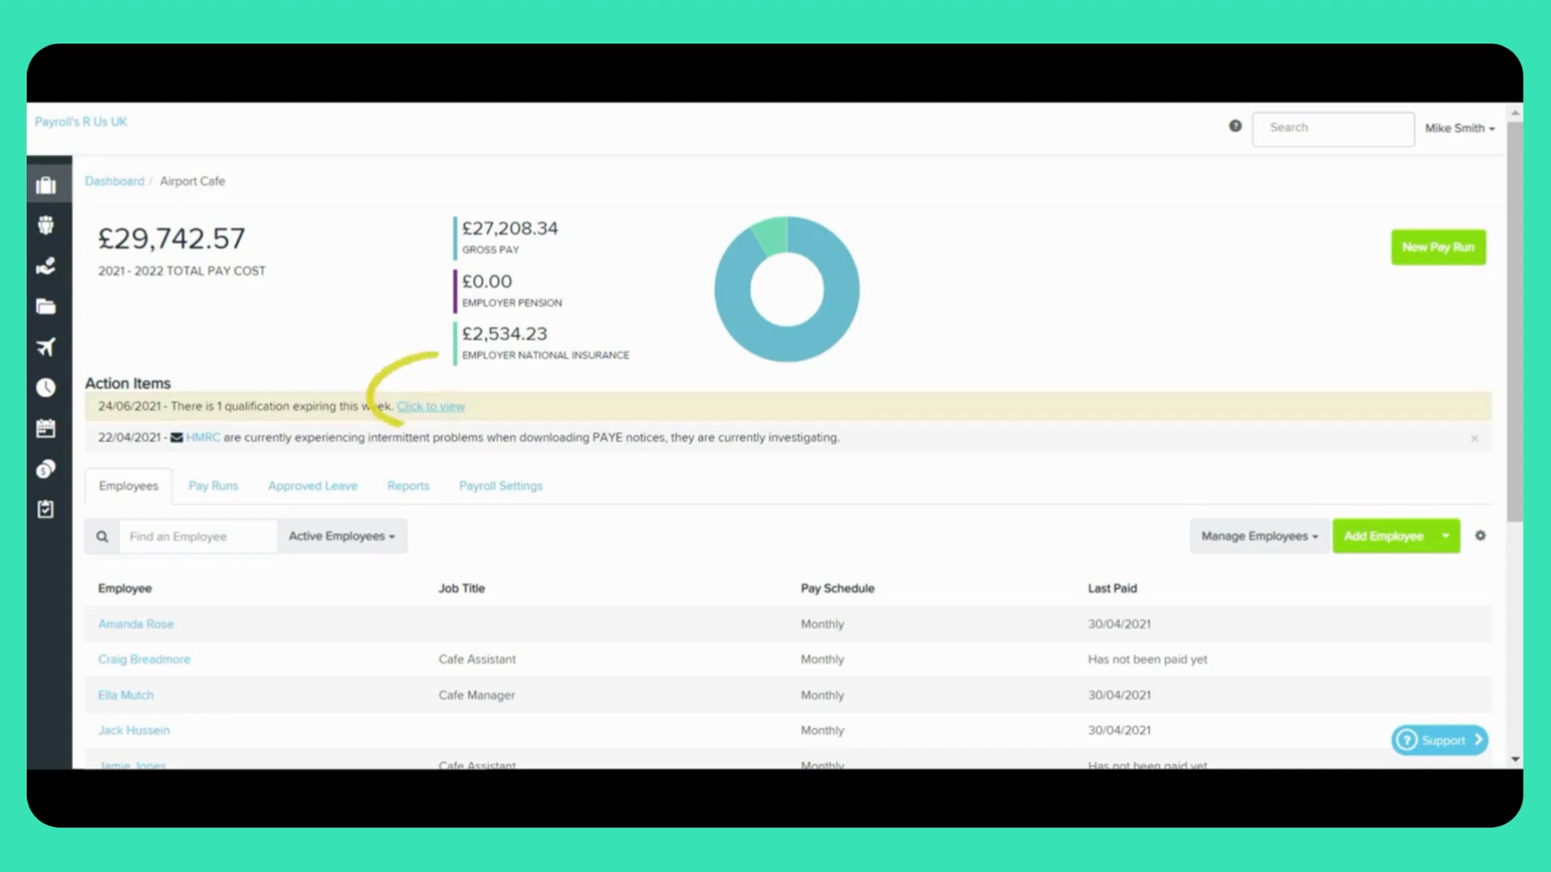
Expand the dashboard alert showing a First Aider qualification expiring in 6 days
click(430, 405)
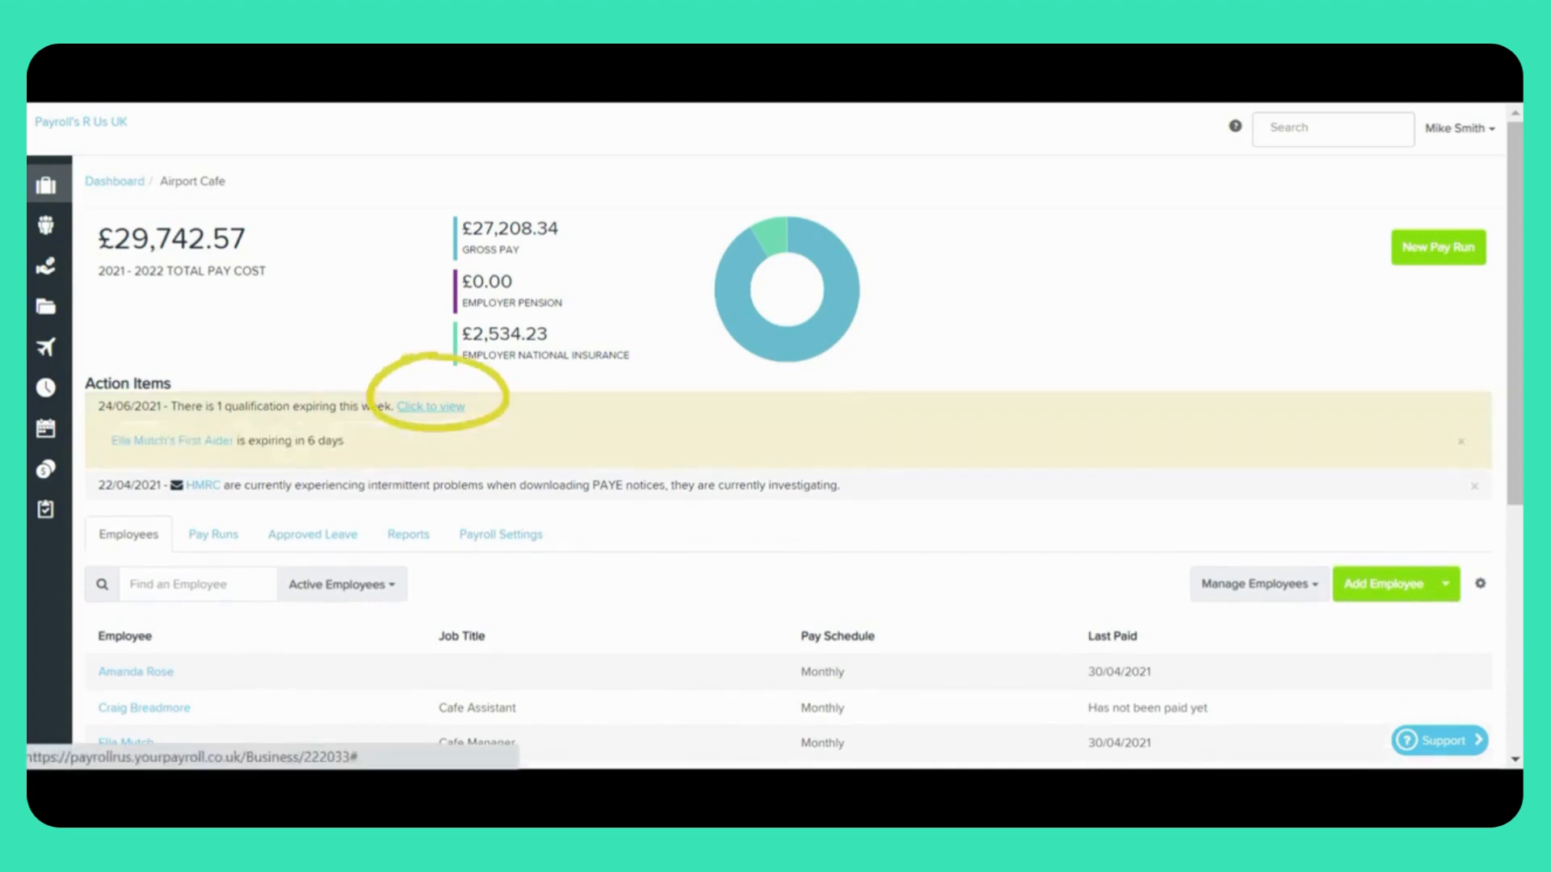